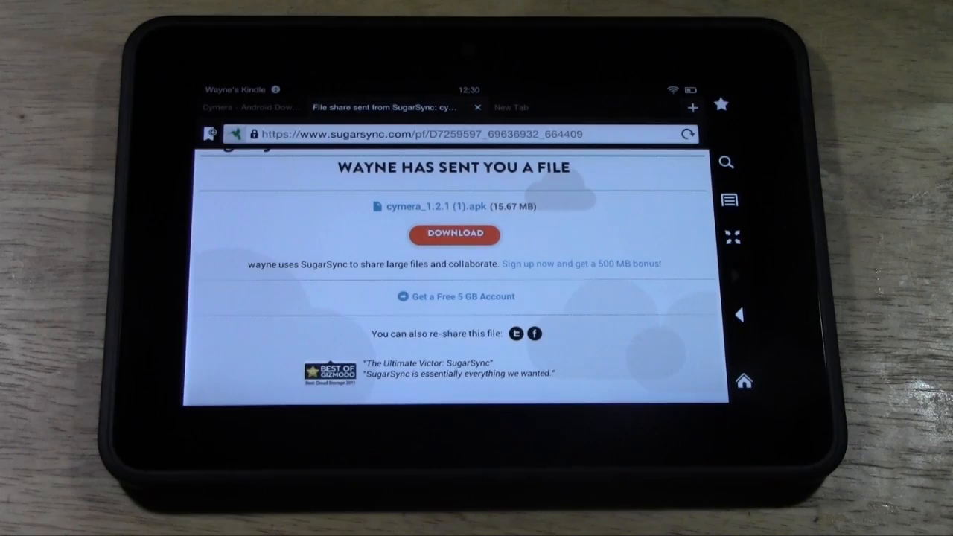
Step: Download the shared cymera_1.2.1 (1).apk file from the SugarSync share page
left_click(454, 233)
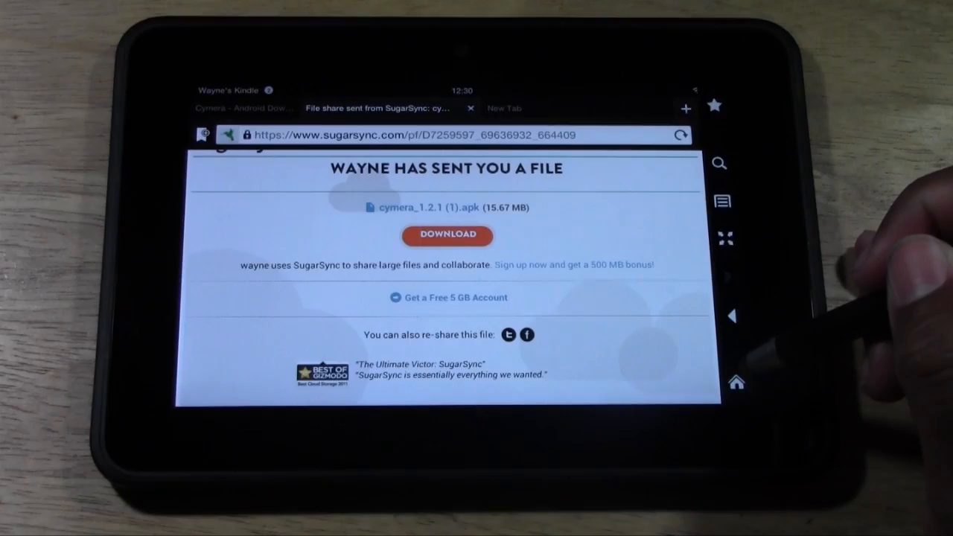
Step: Leave Silk Browser for the Apps library and bring up the empty app search
left_click(735, 381)
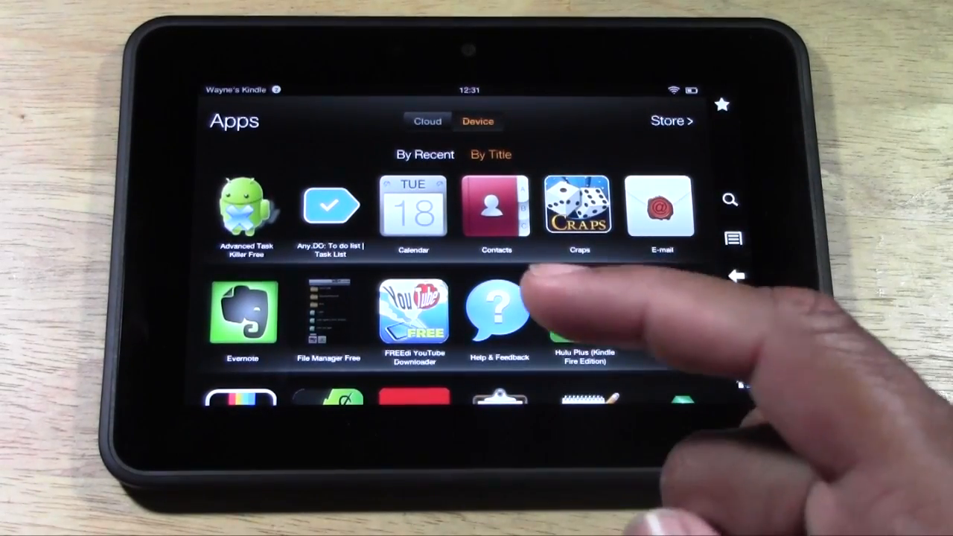
left_click(328, 315)
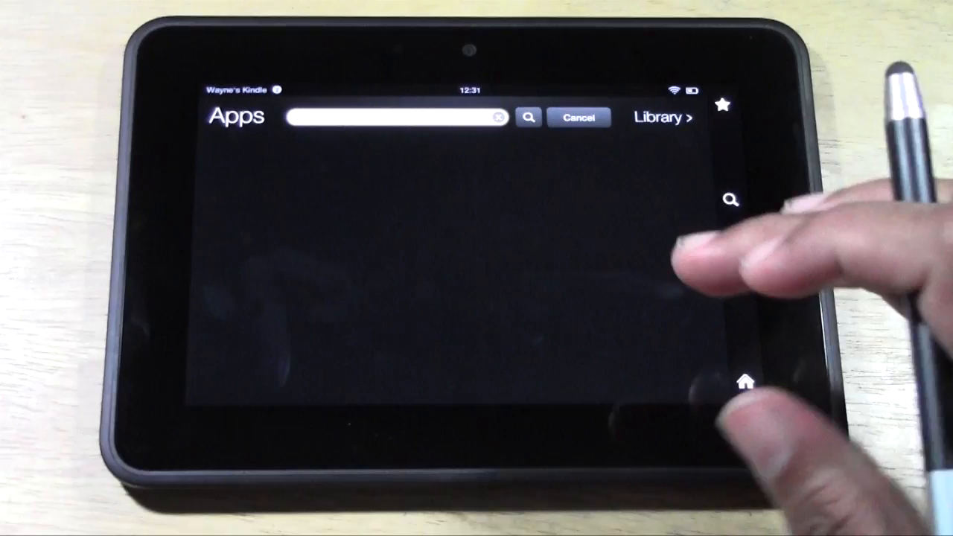
Step: Cancel the app search so File Manager Free can be opened from the Apps library
left_click(387, 118)
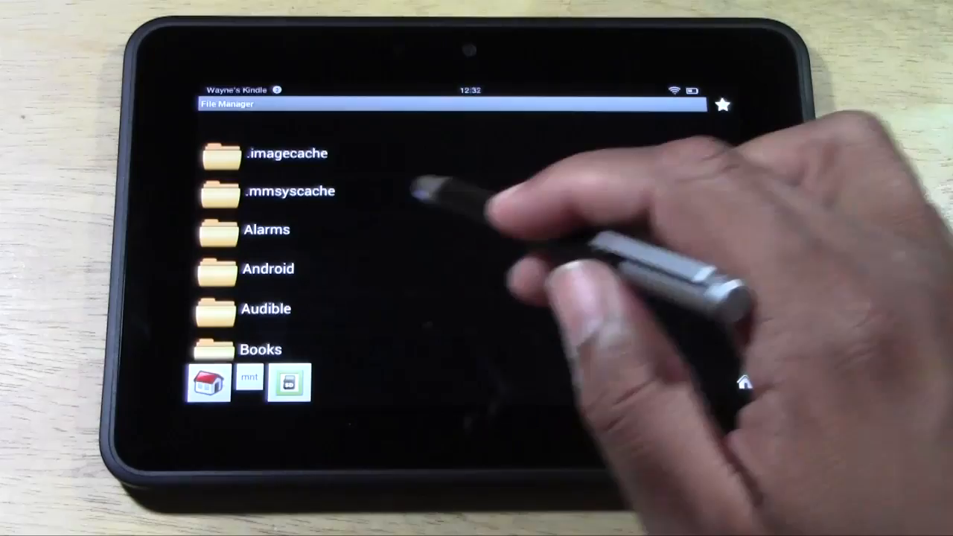
Step: Launch the installer for cymera_1.2.1 (1).apk from the Download folder
scroll("down", 3)
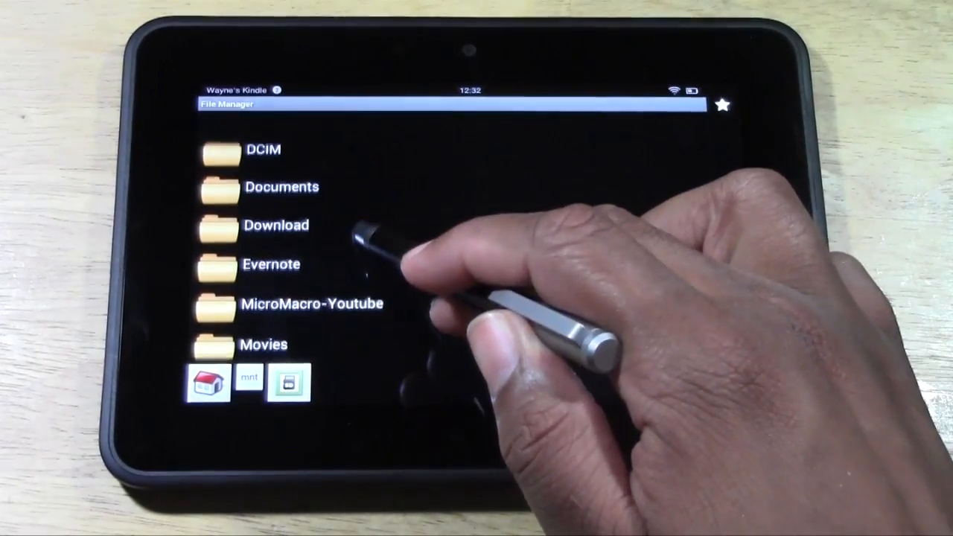
left_click(274, 225)
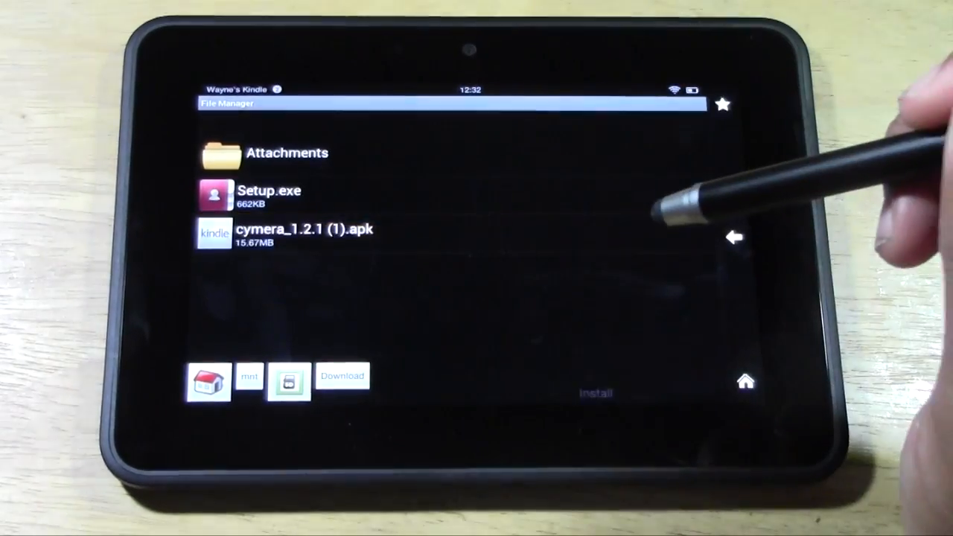
left_click(305, 229)
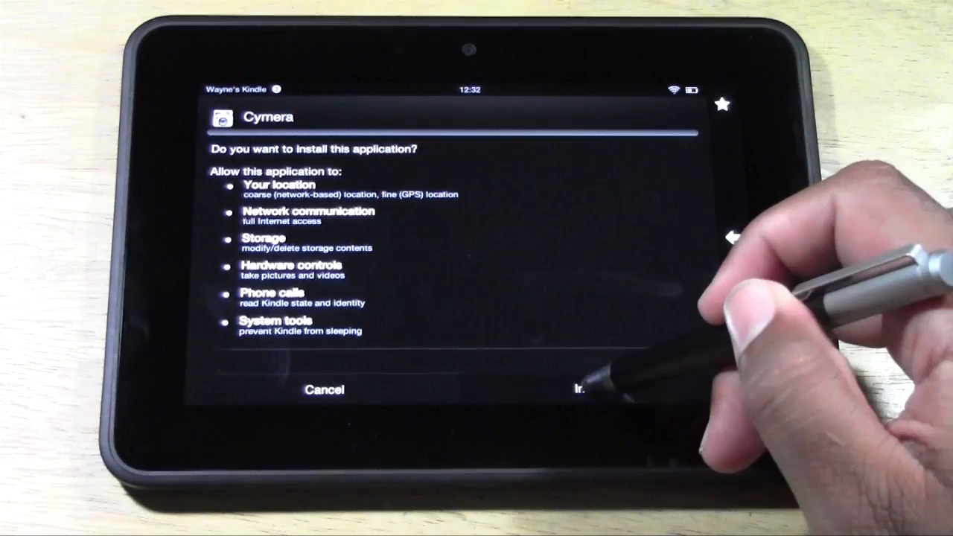
Step: Install Cymera, launch it, and cancel its request to use location
left_click(578, 388)
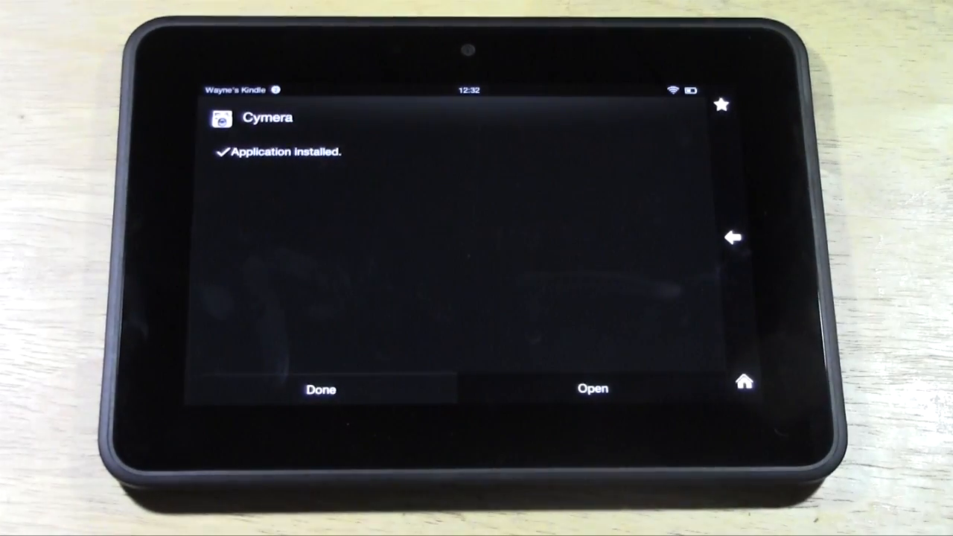
left_click(593, 387)
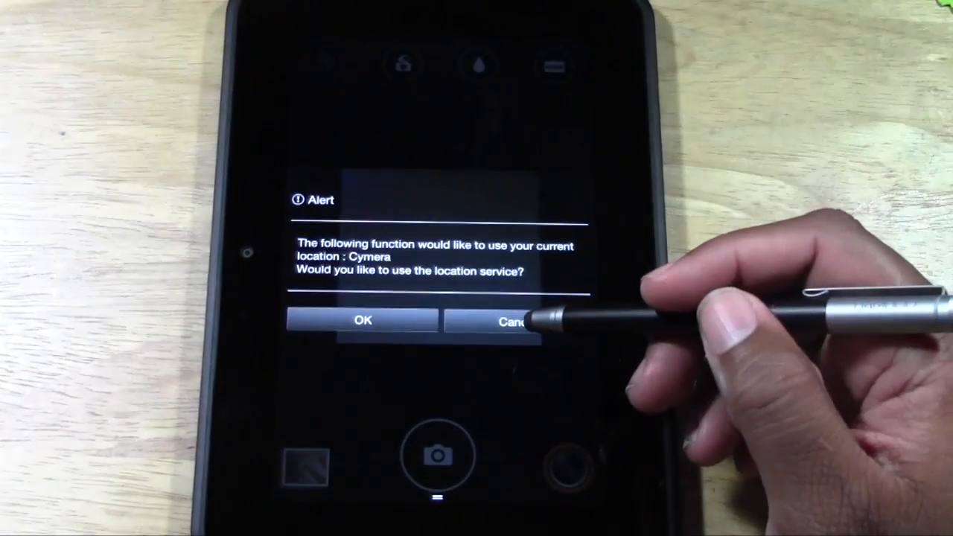
left_click(363, 320)
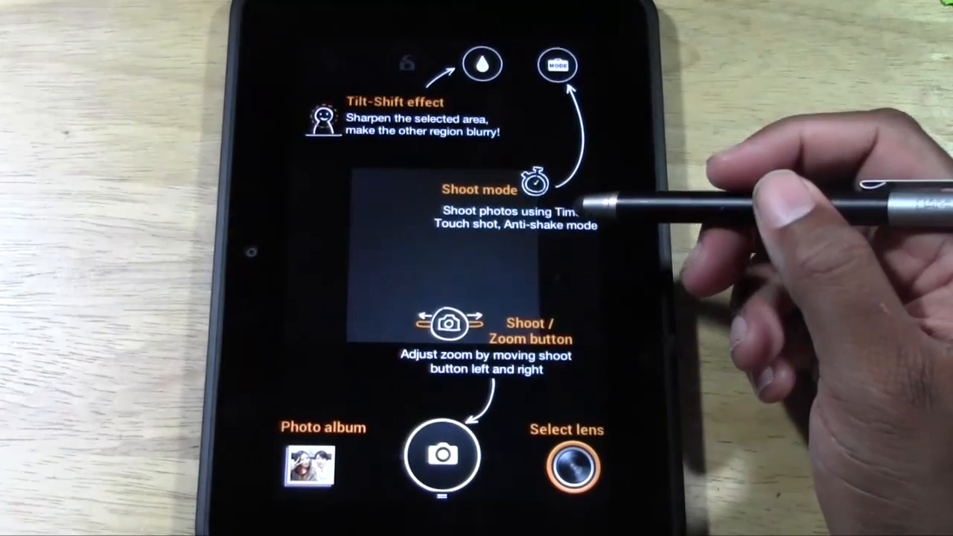